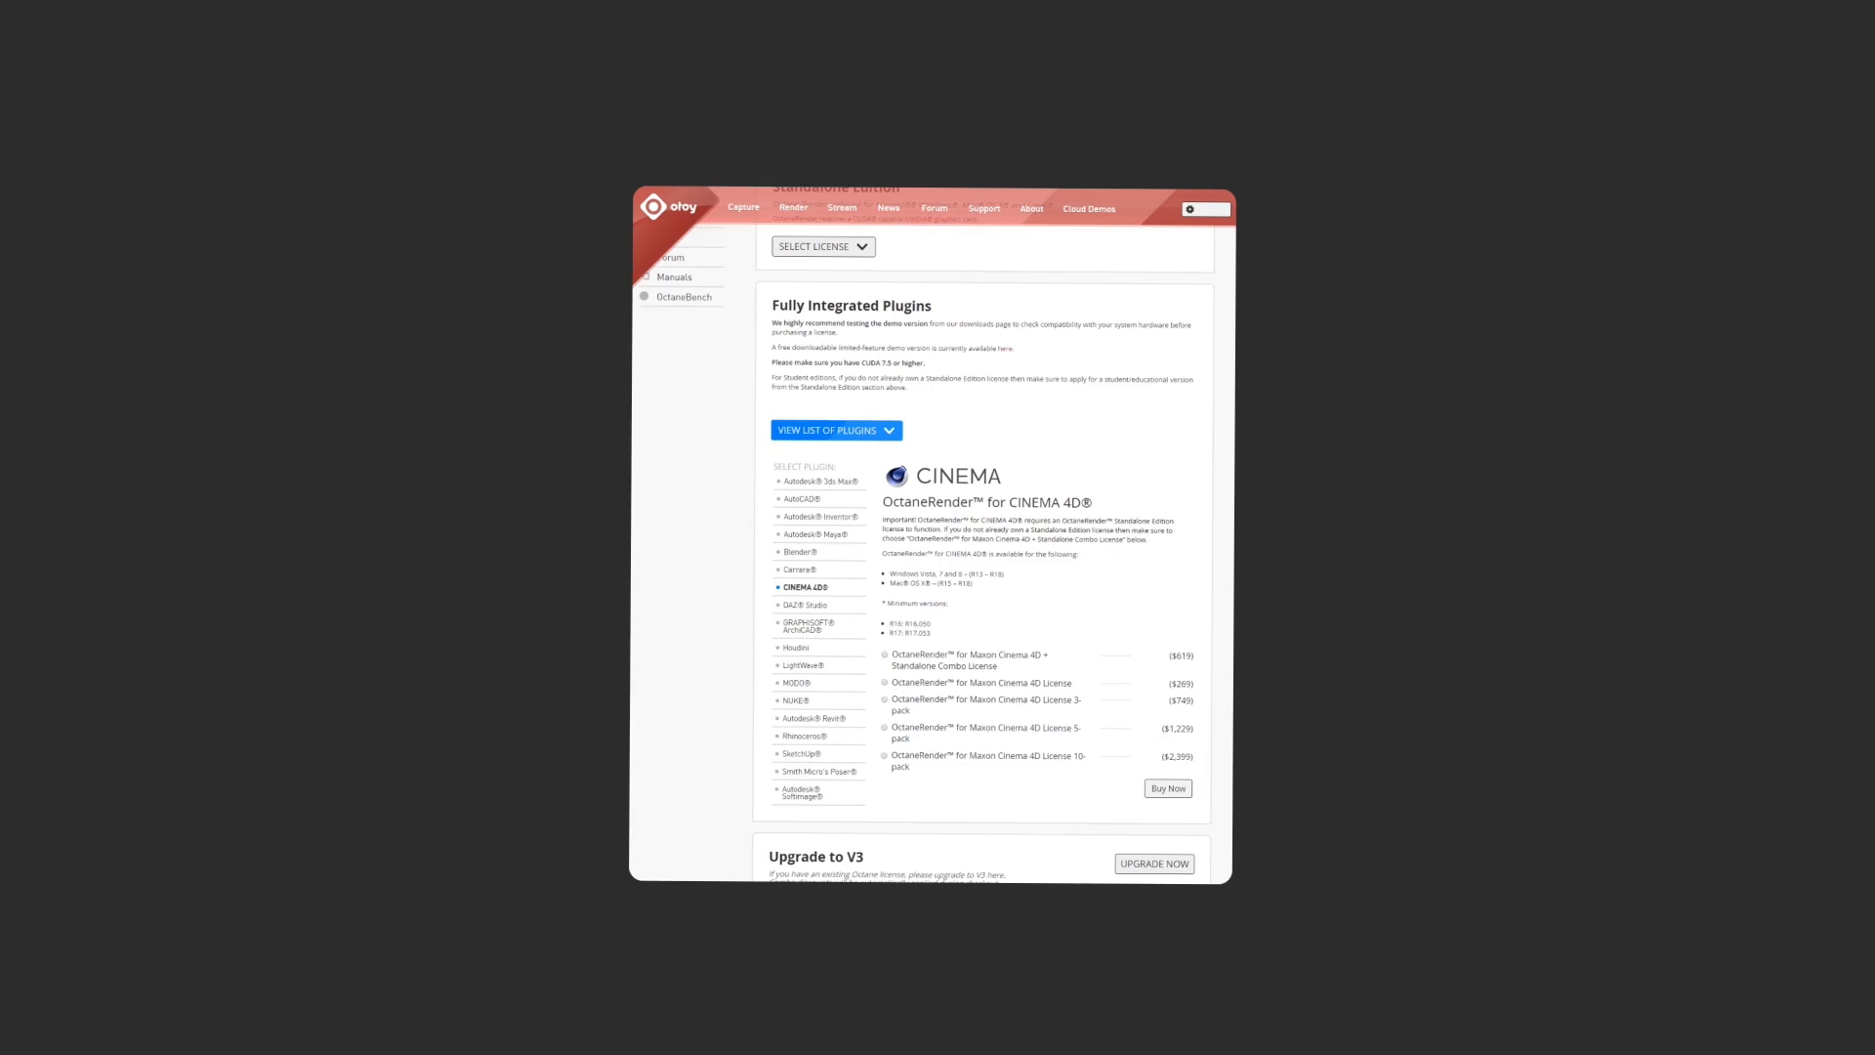
scroll(down, 3)
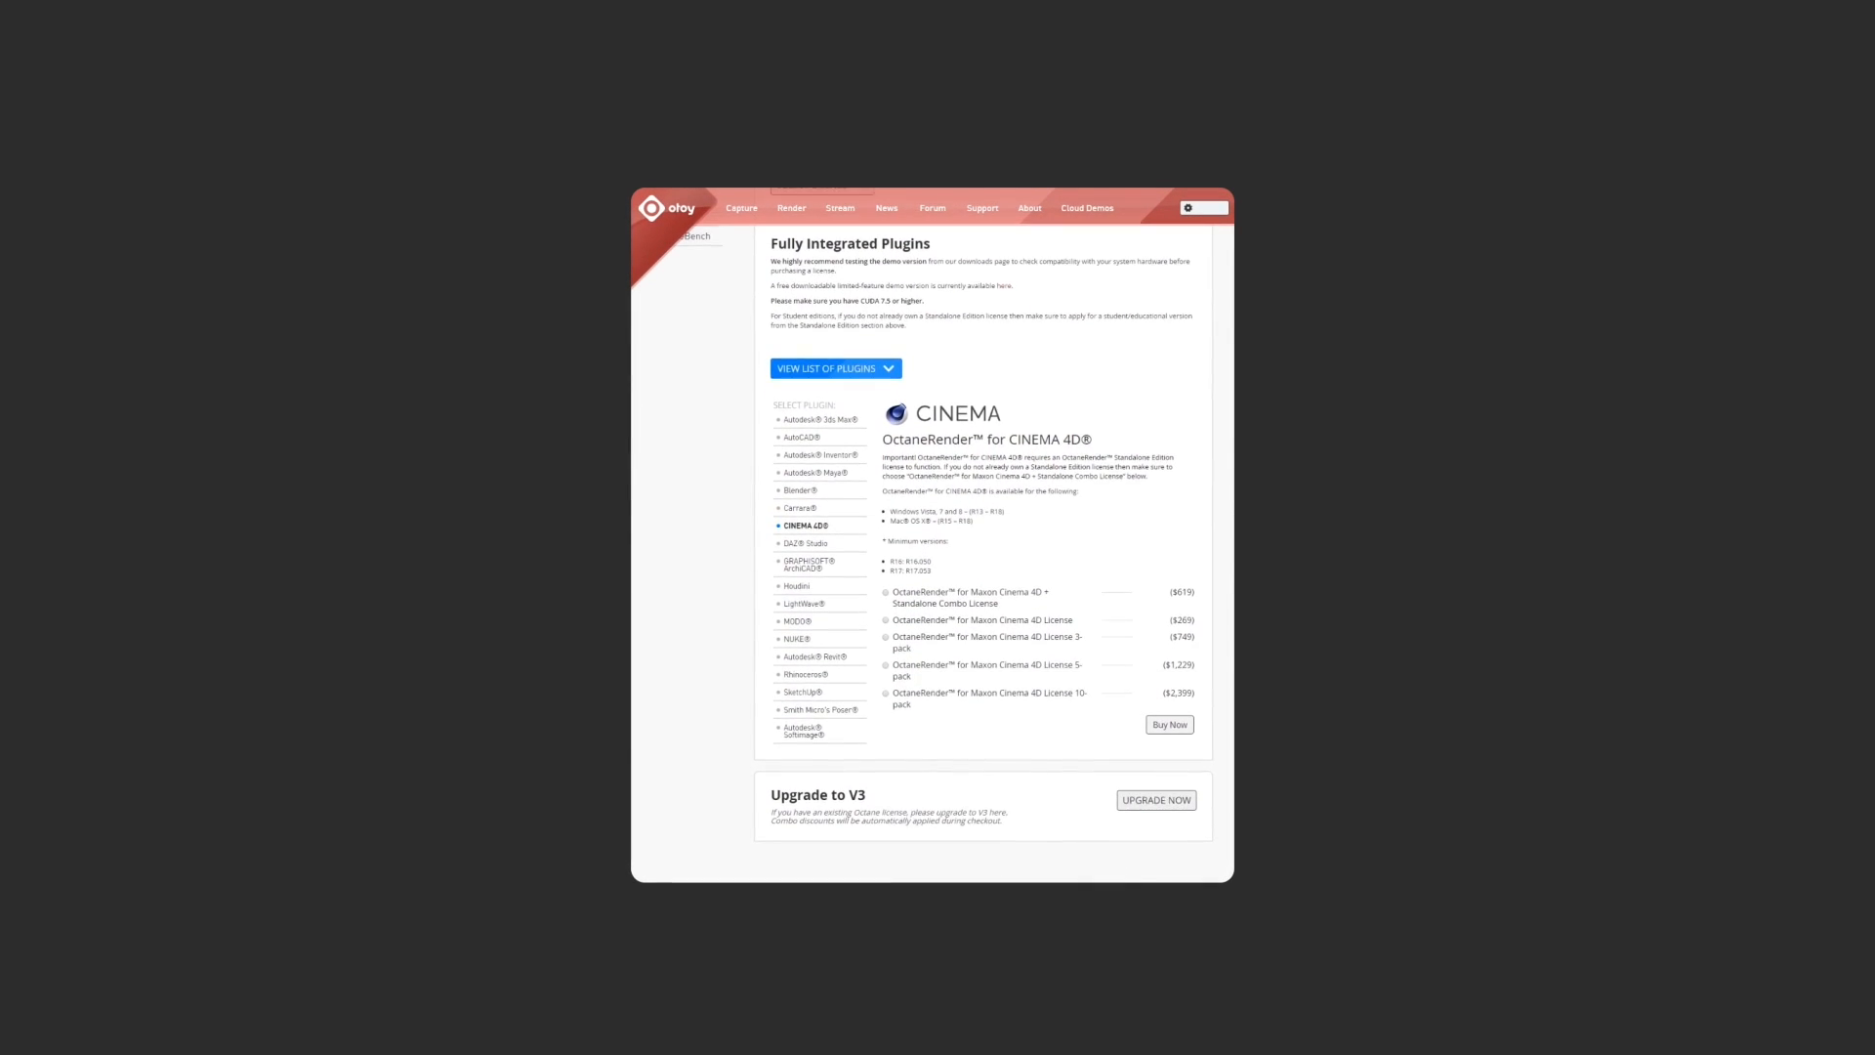